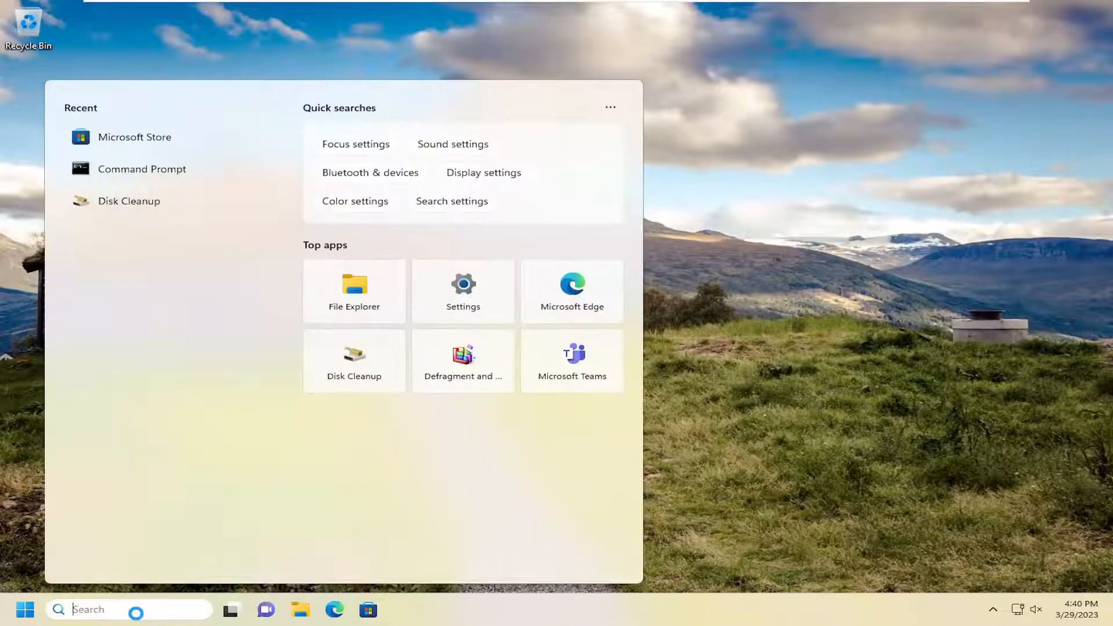
Search 'programs', locate Calculator in the installed apps list and go to its Advanced options.
text(programs)
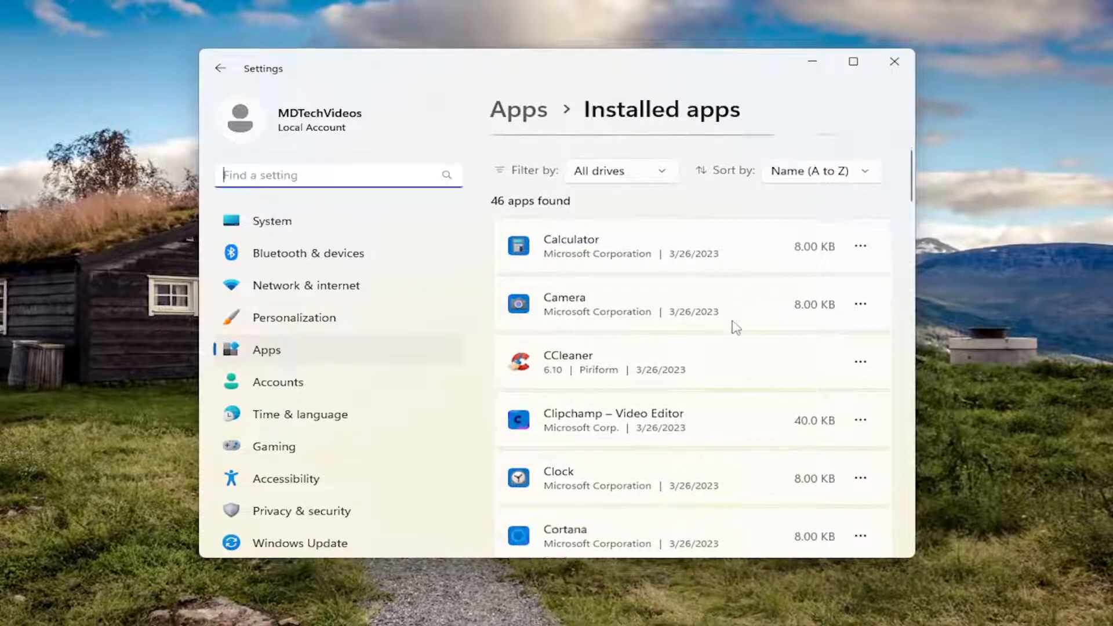
scroll(down, 3)
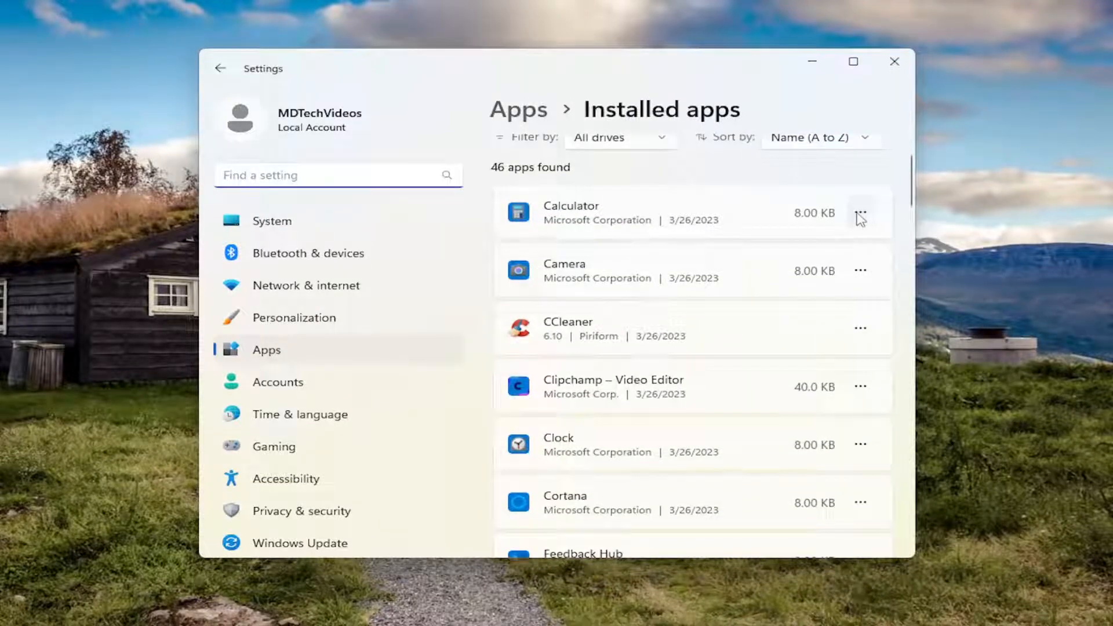
click(859, 212)
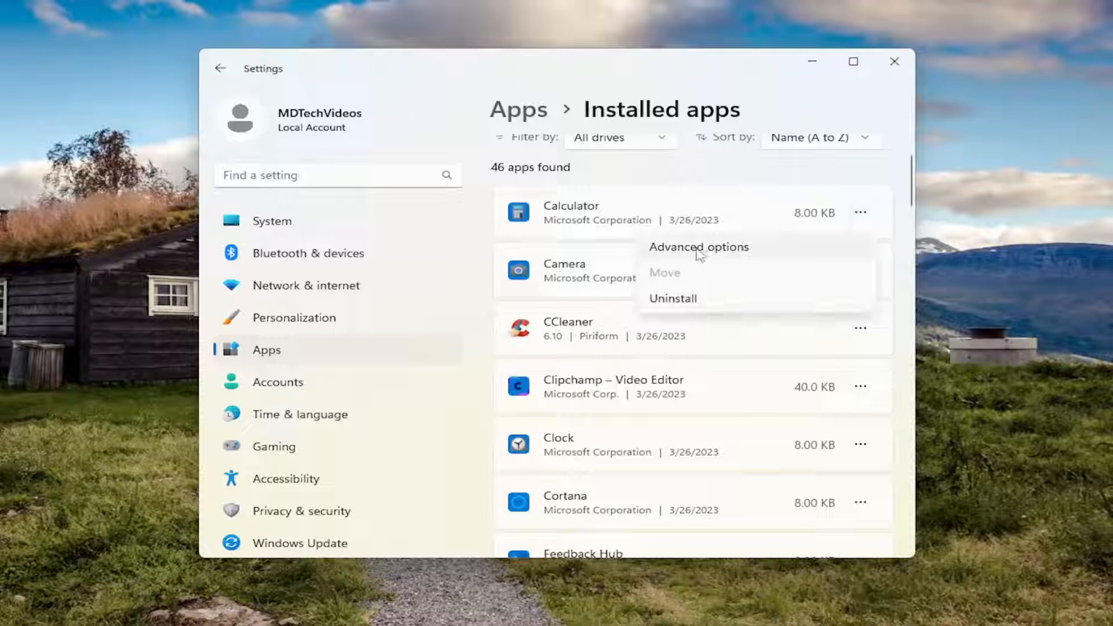
click(698, 246)
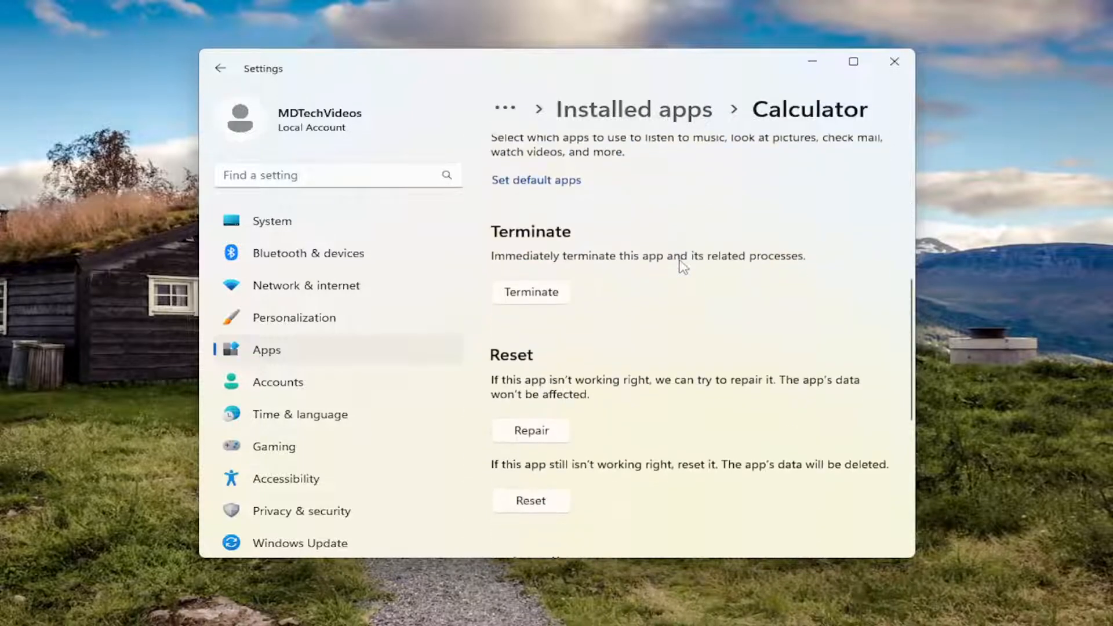
Run Repair on Calculator from the Reset section, keeping its data.
scroll(down, 3)
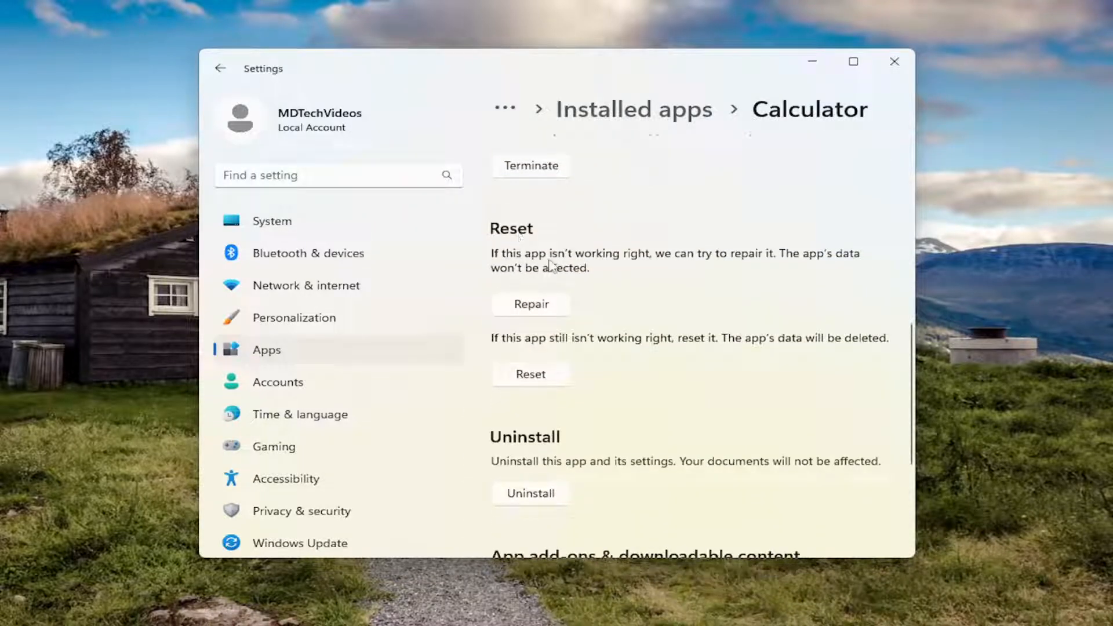
mouse_move(745, 267)
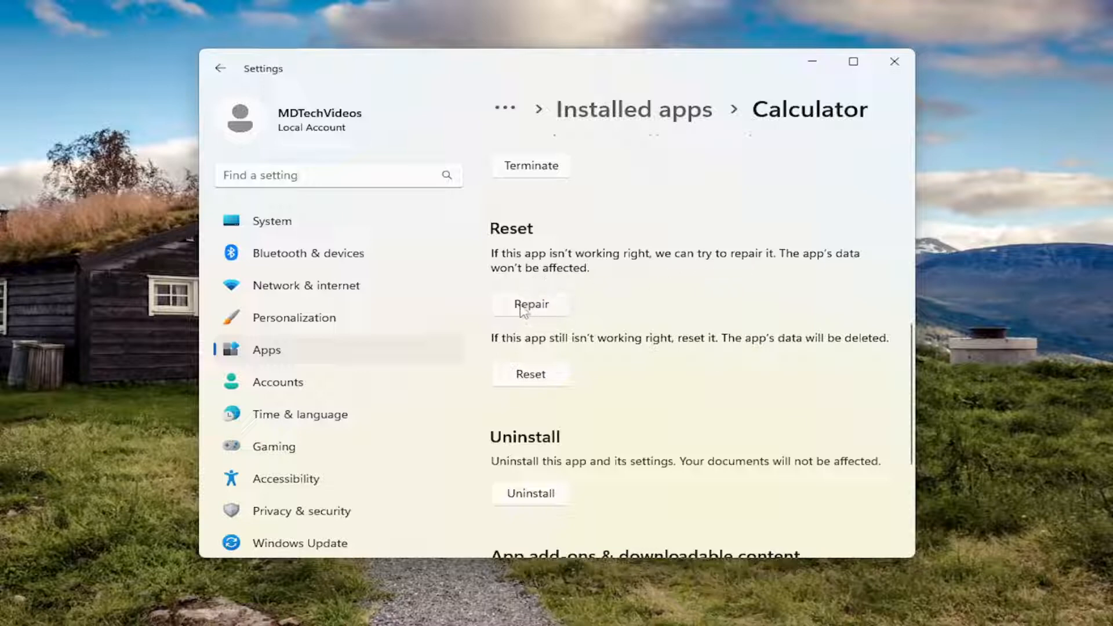
click(530, 304)
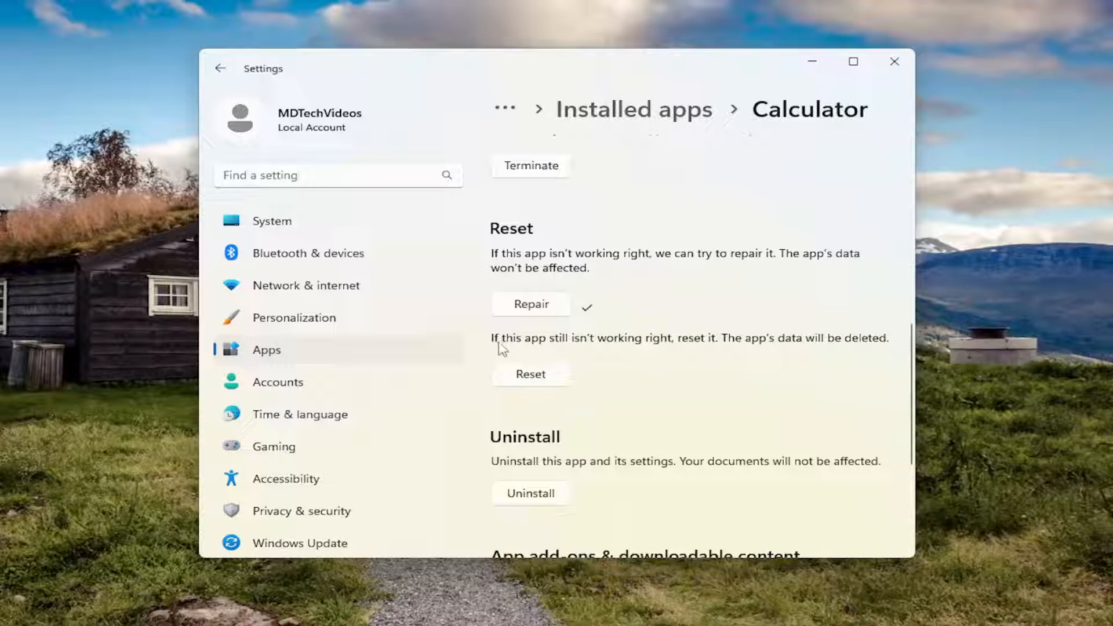
mouse_move(682, 346)
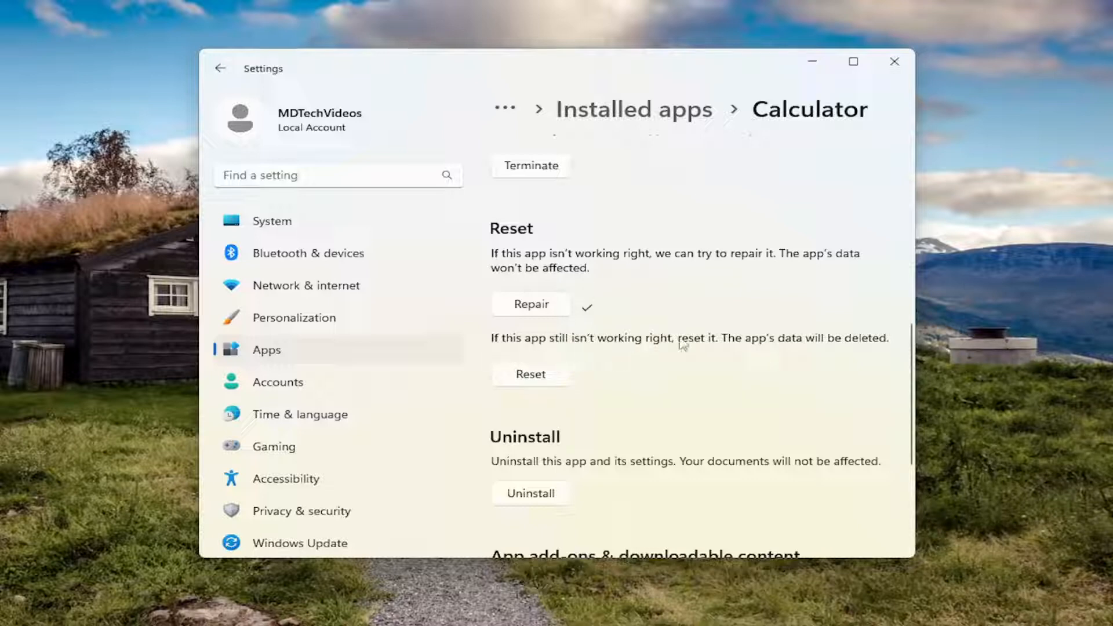
mouse_move(711, 358)
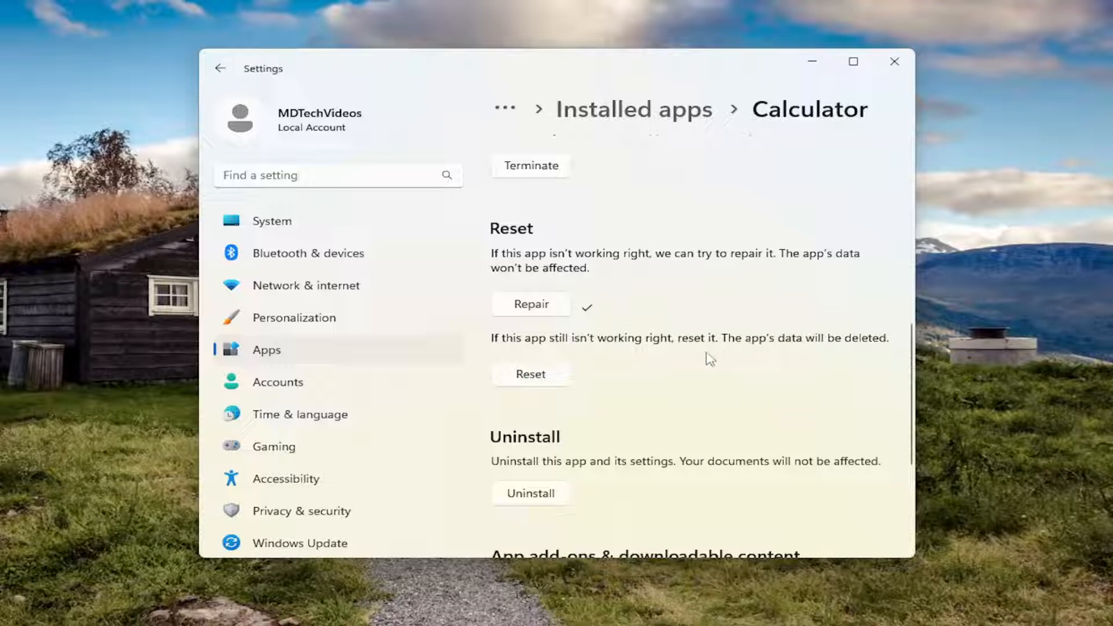
Reset Calculator, confirming deletion of its app data, then close Settings.
click(530, 375)
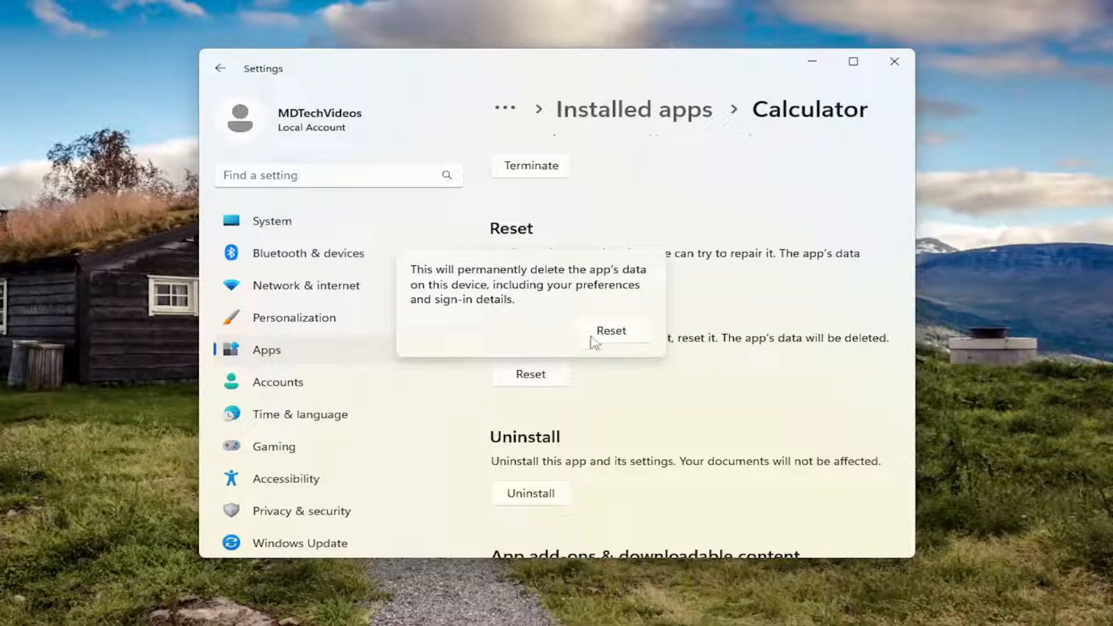
click(611, 330)
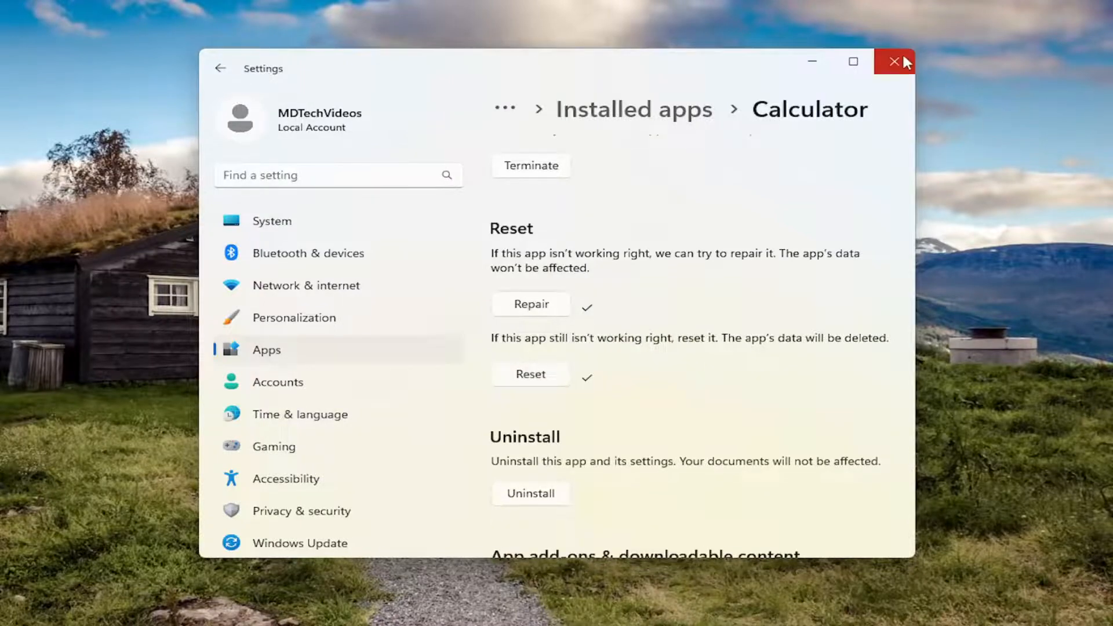
click(895, 62)
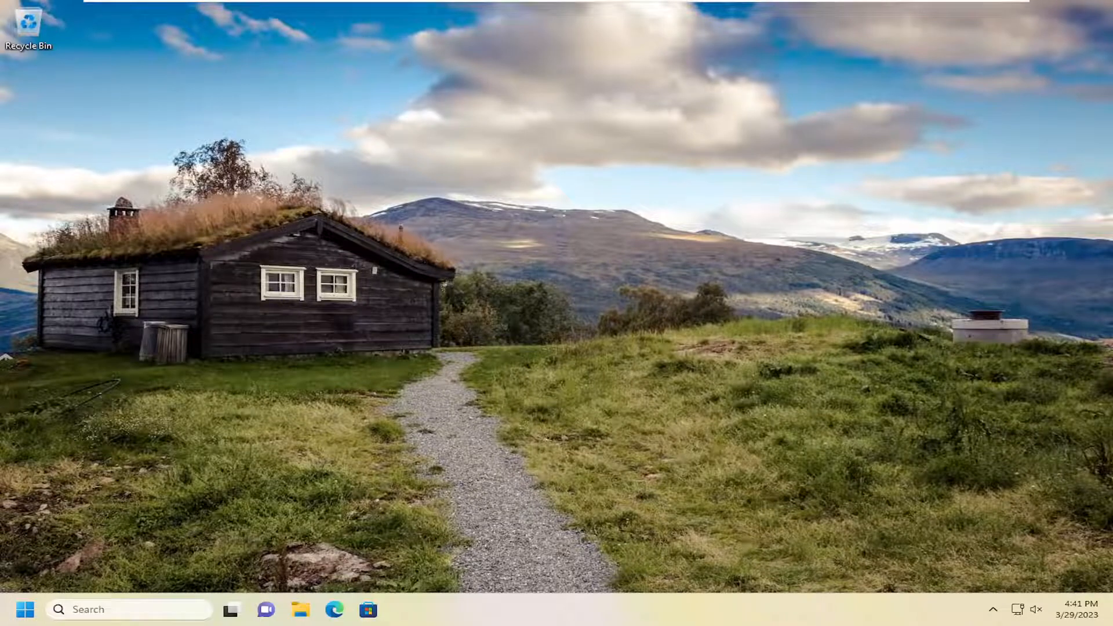
mouse_move(844, 314)
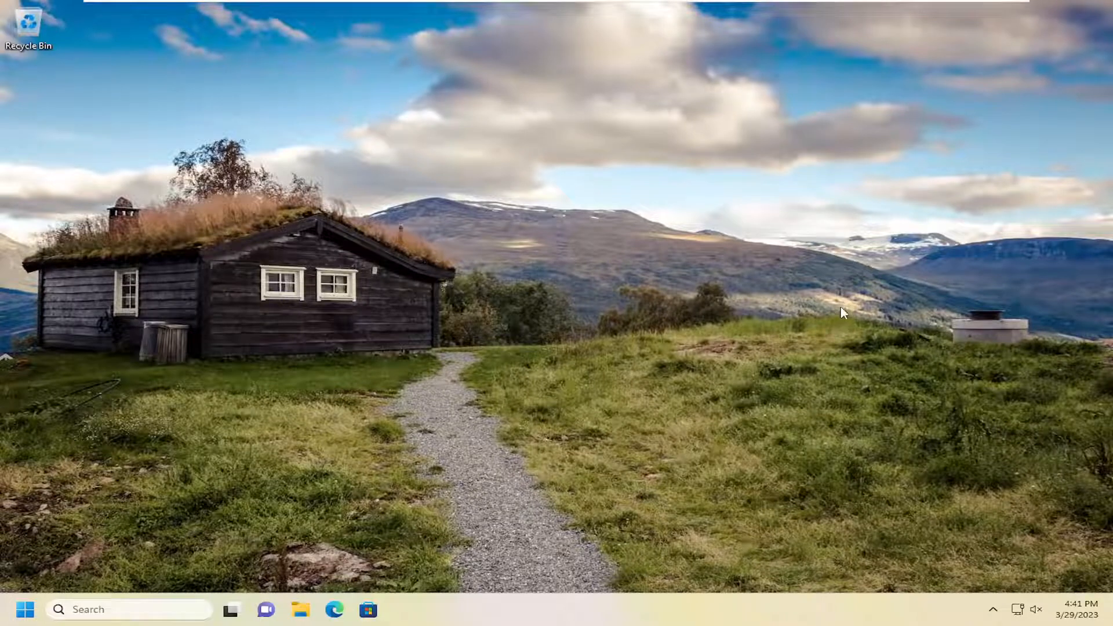
mouse_move(798, 310)
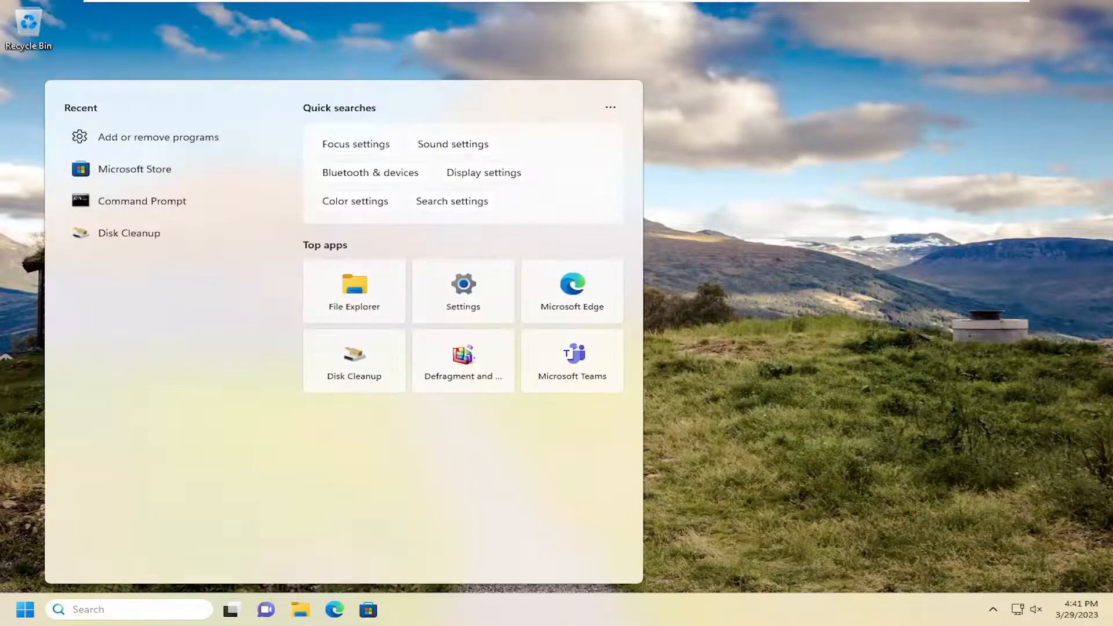
Run wsreset from Windows Search to clear the Microsoft Store cache.
text(wsrese)
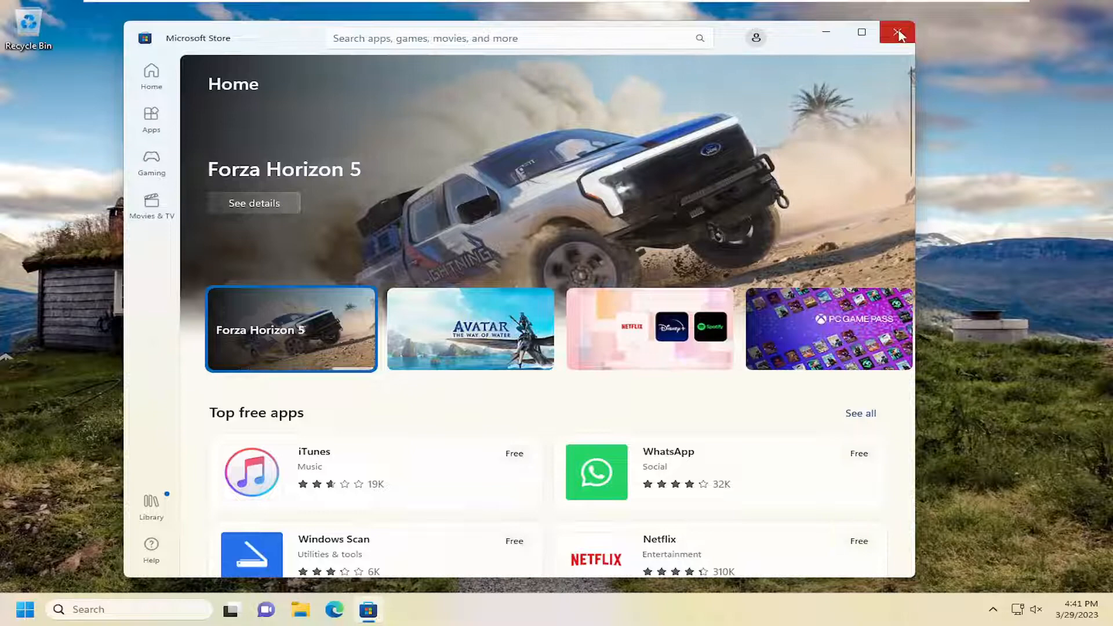
Close the reopened Microsoft Store window to return to the desktop.
click(897, 33)
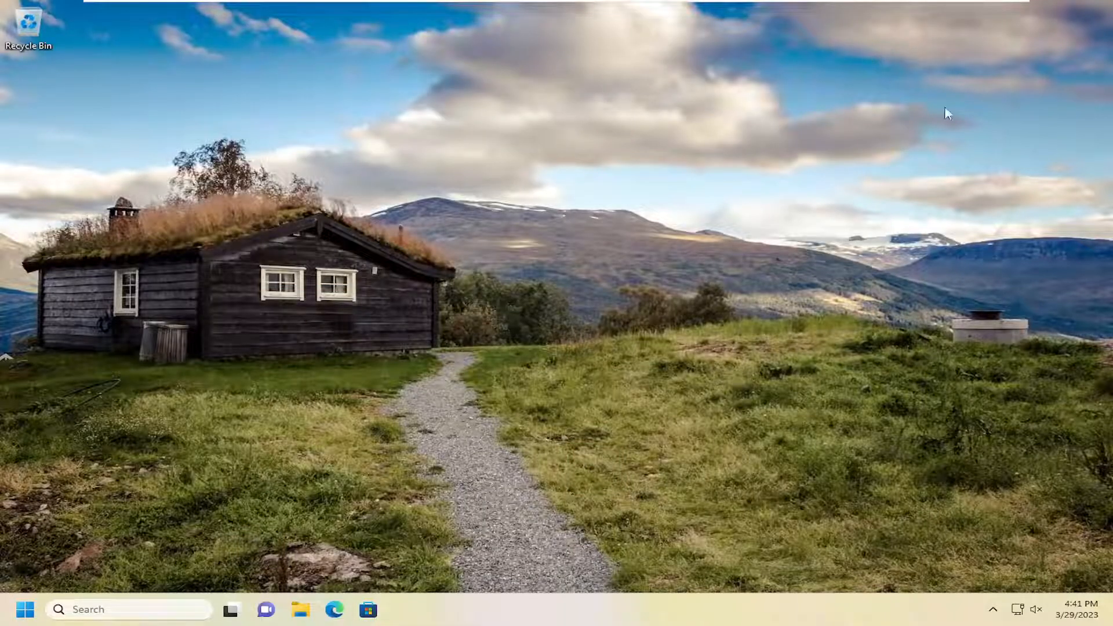